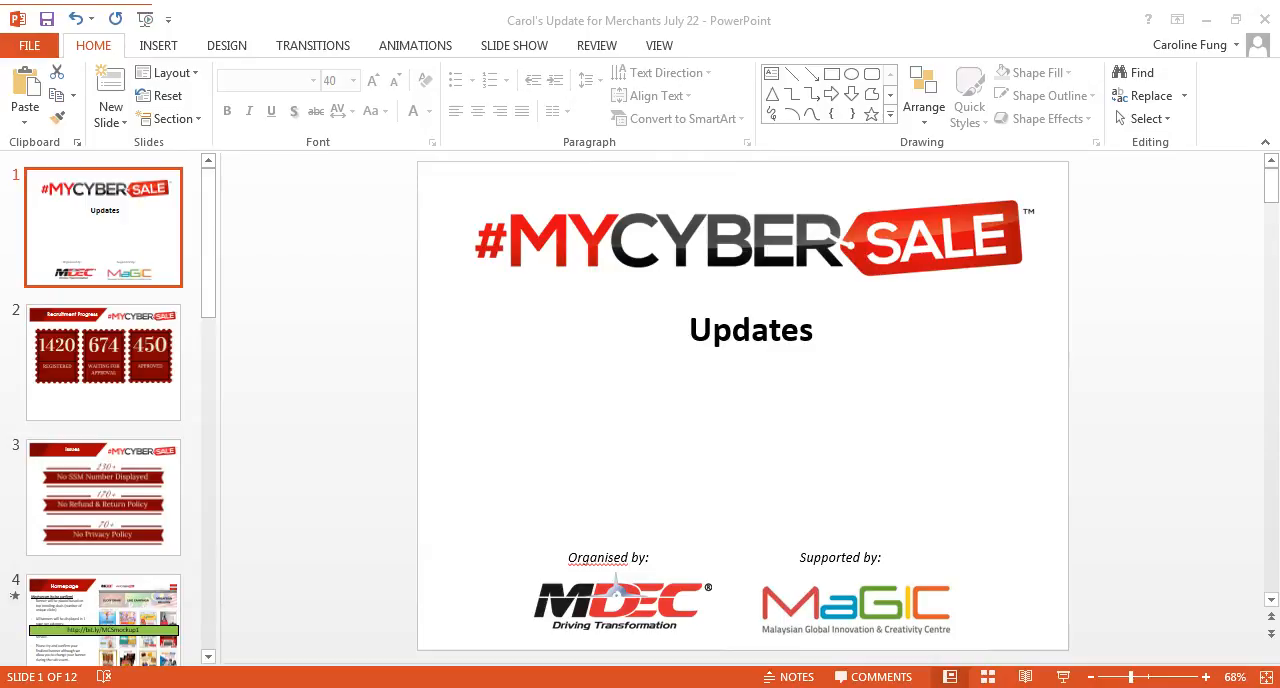
mouse_move(1170, 332)
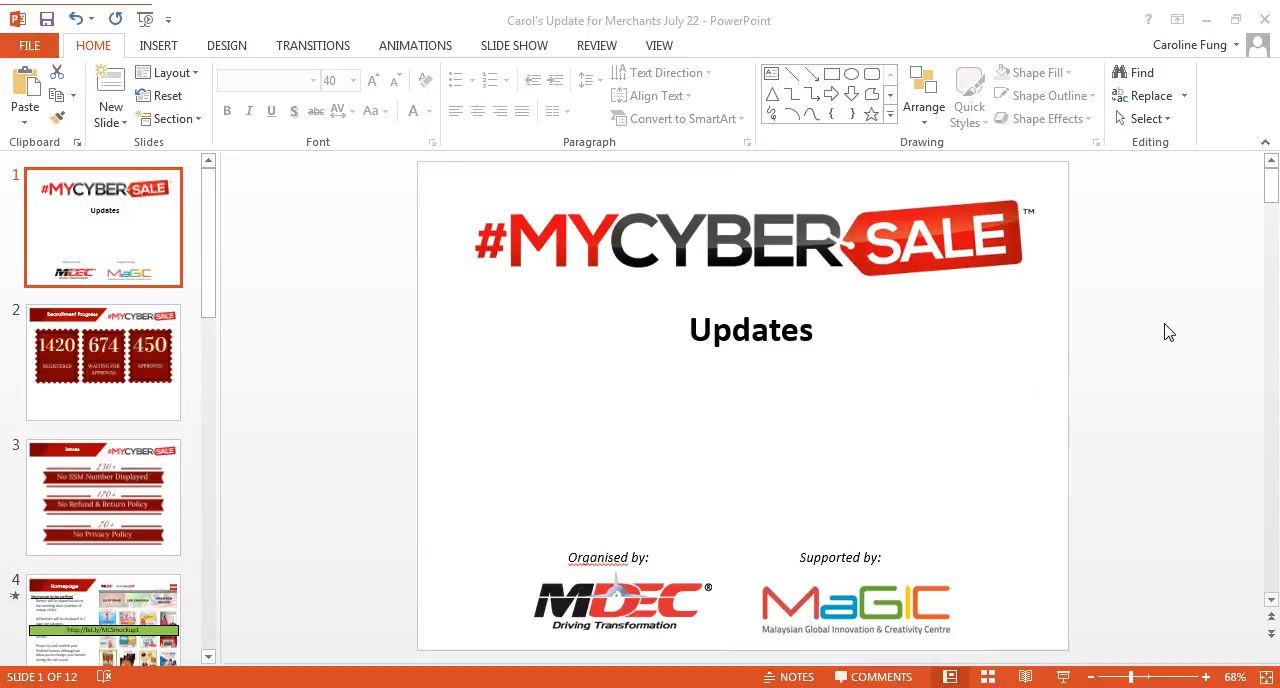
mouse_move(952, 410)
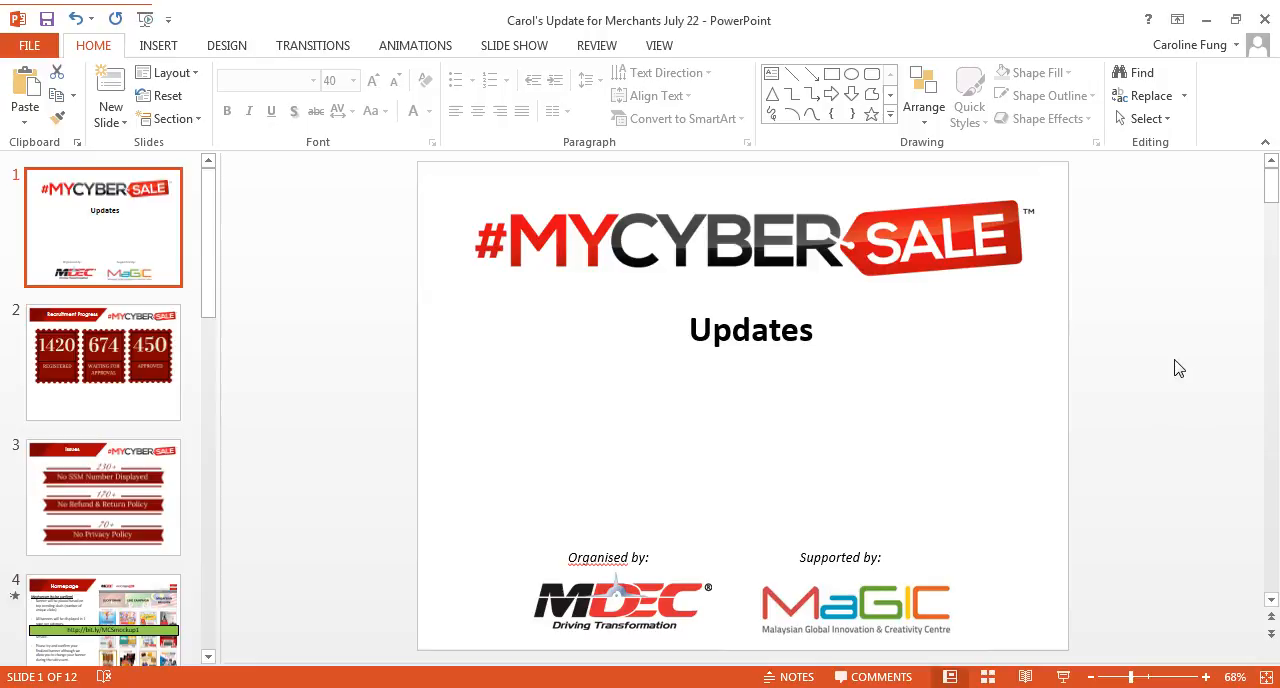
Step: Select the Updates title on slide 1, then switch to slide 6, Banner Guidelines
click(752, 330)
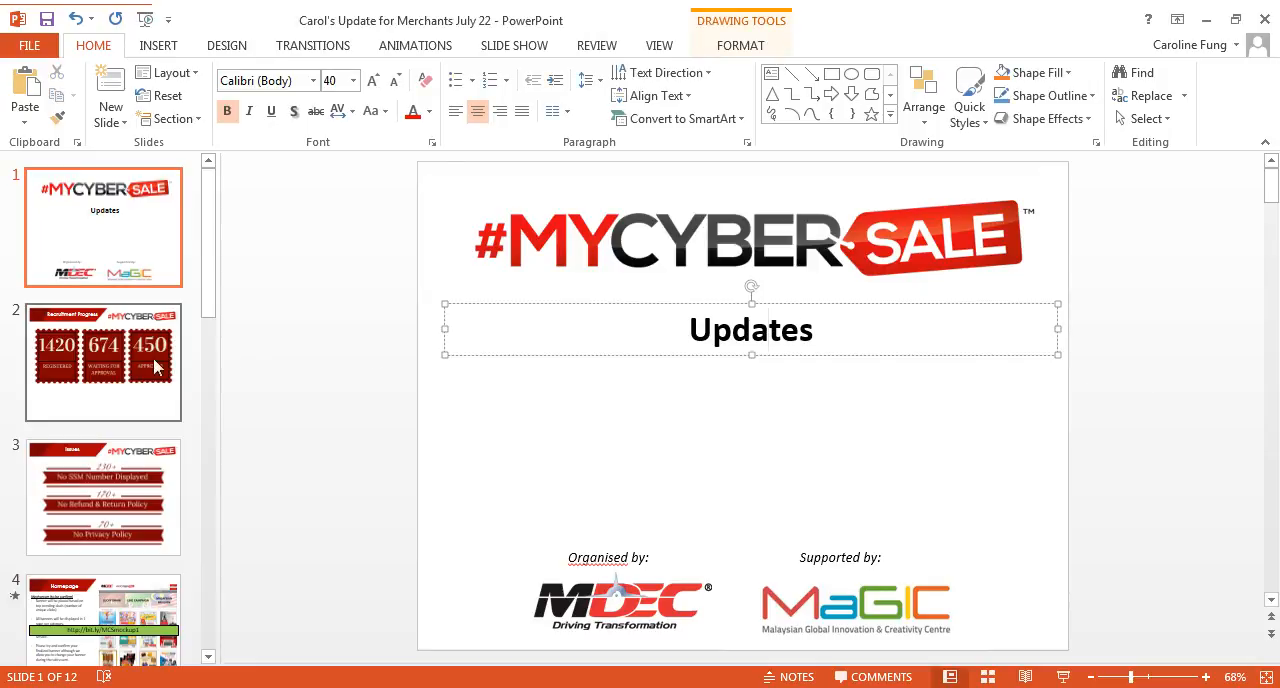
click(764, 330)
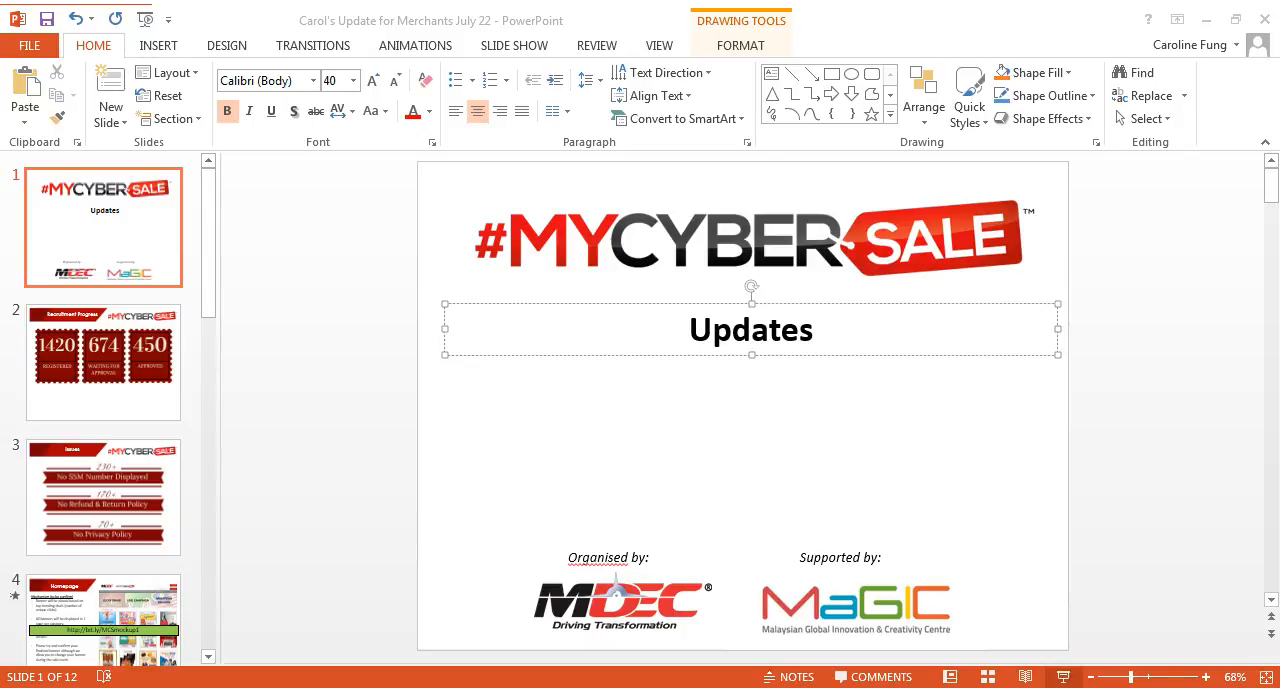
click(104, 496)
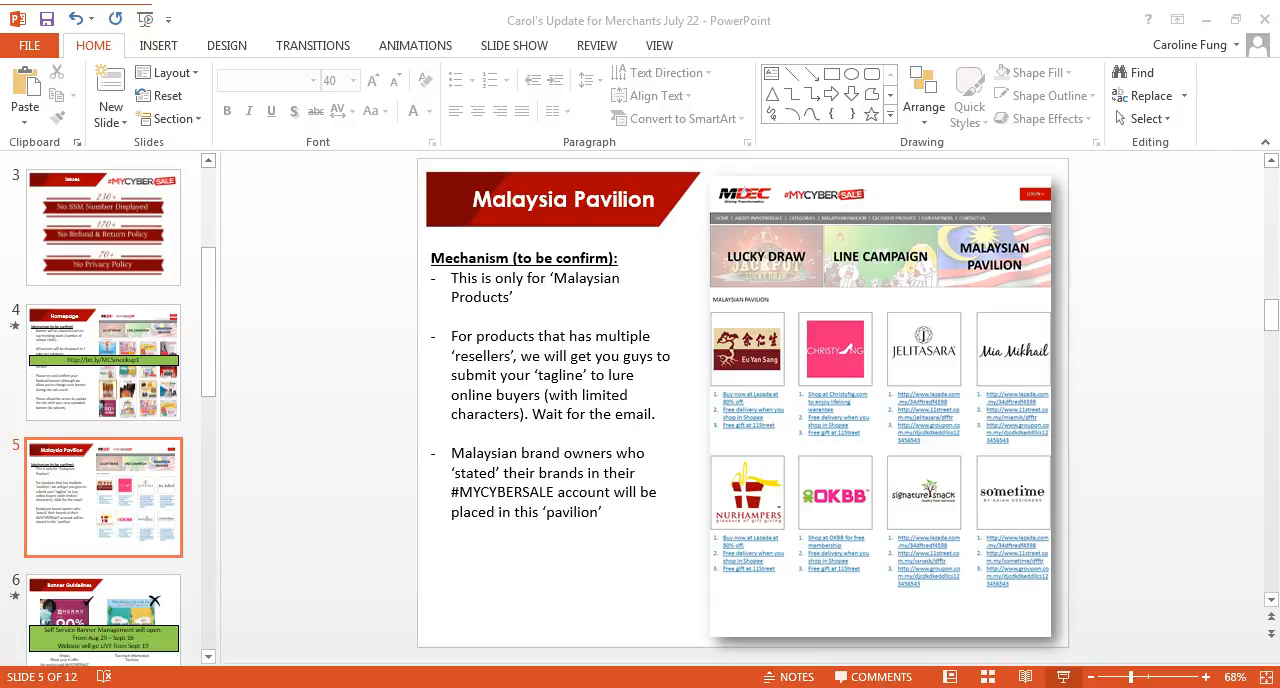
click(104, 494)
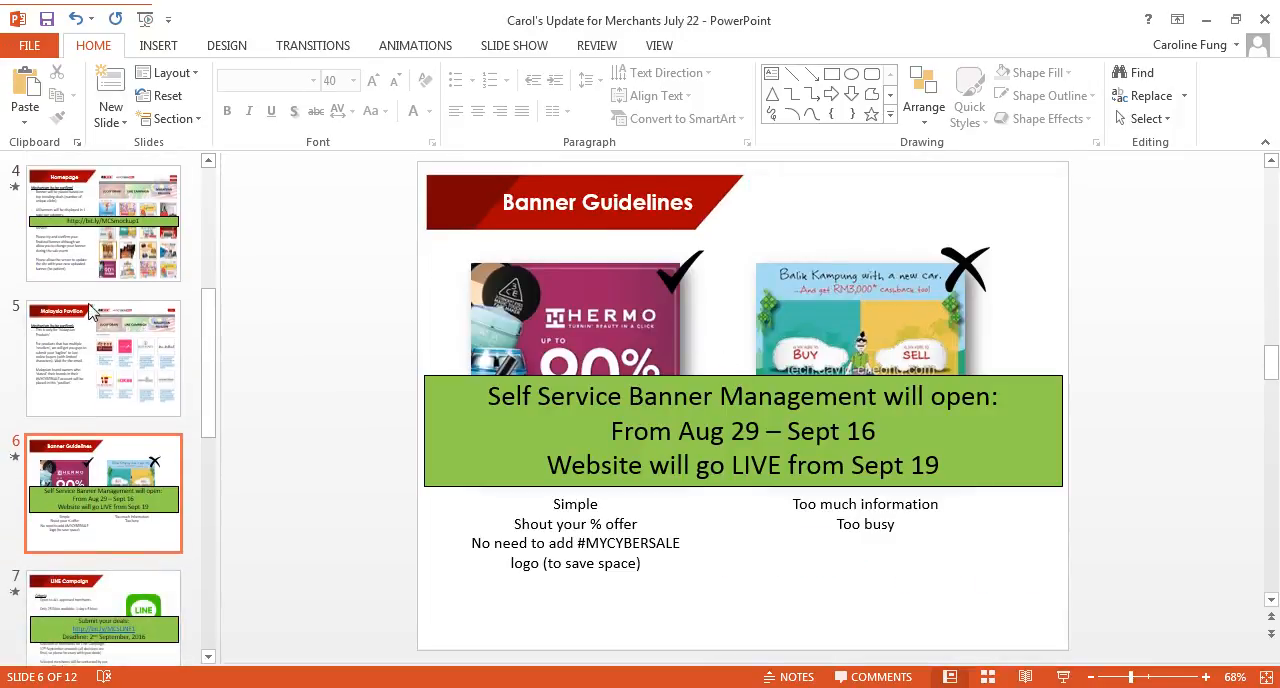
click(104, 222)
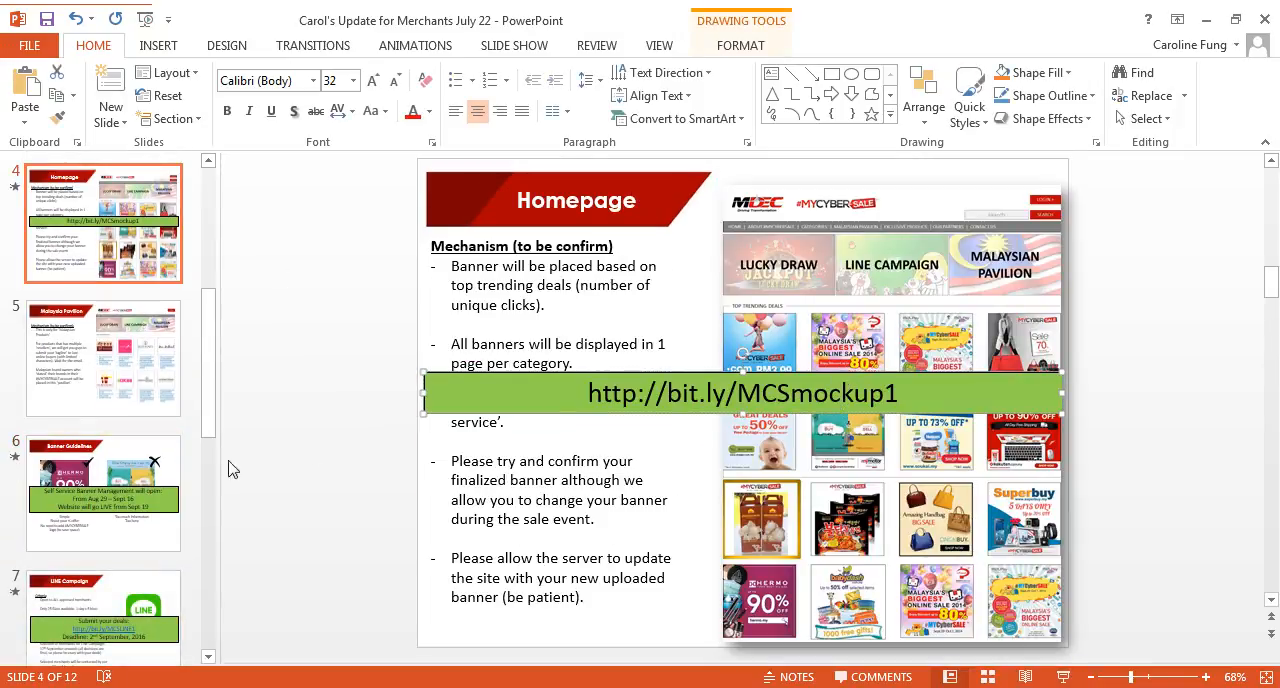
click(104, 356)
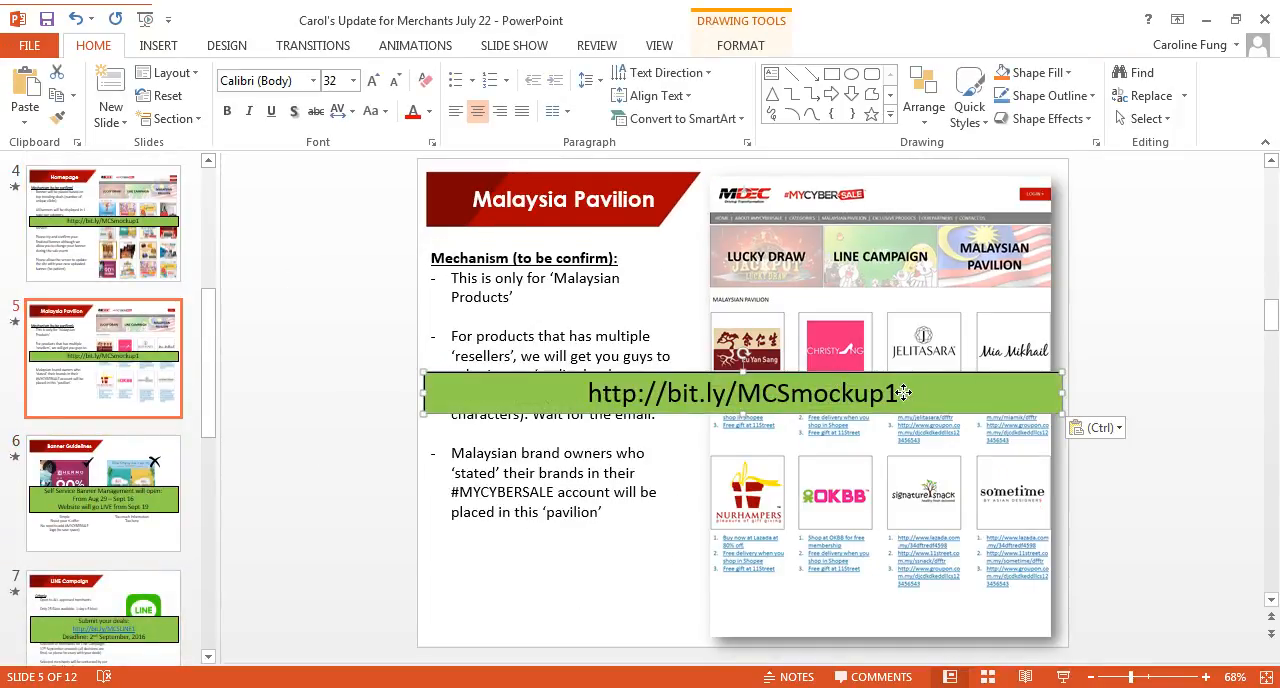
text(2)
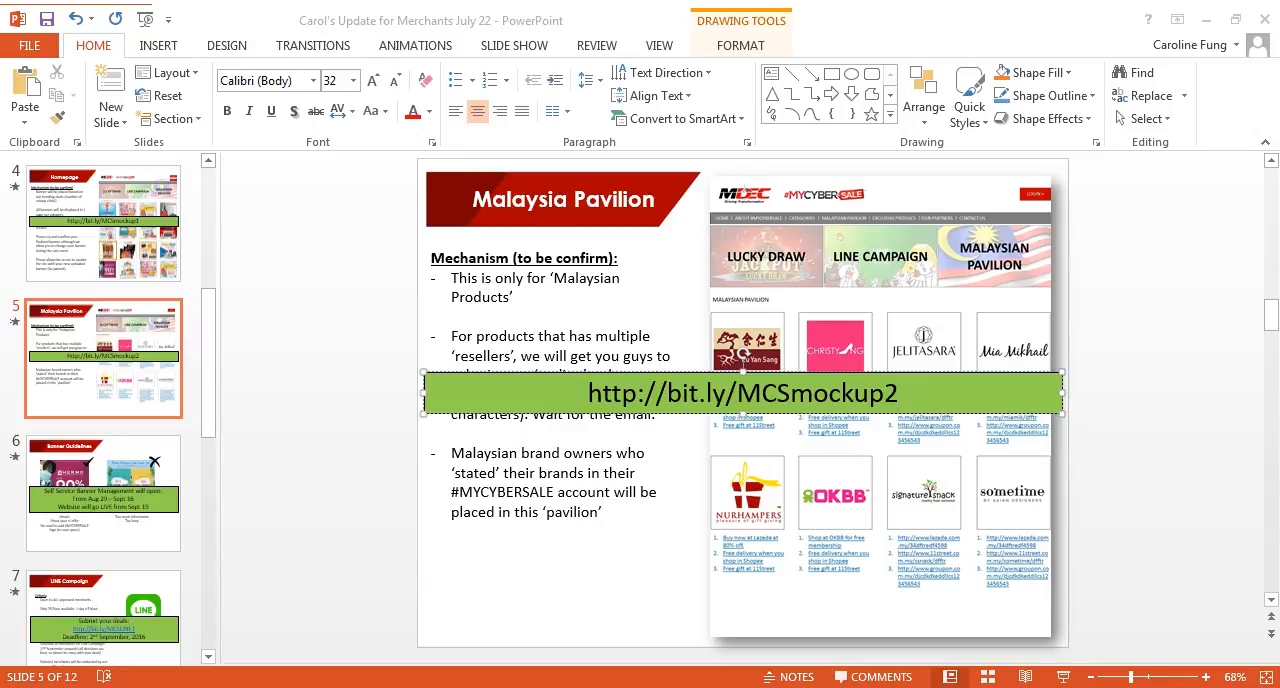
click(104, 492)
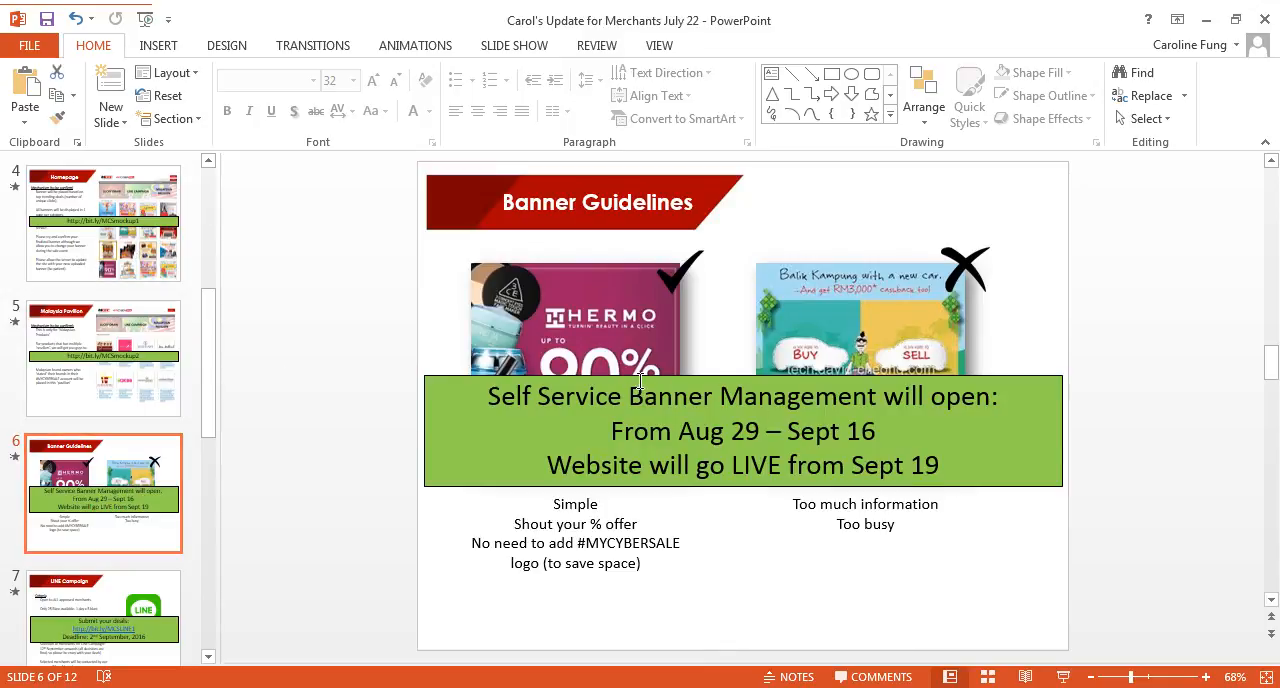
click(742, 432)
text(Go to)
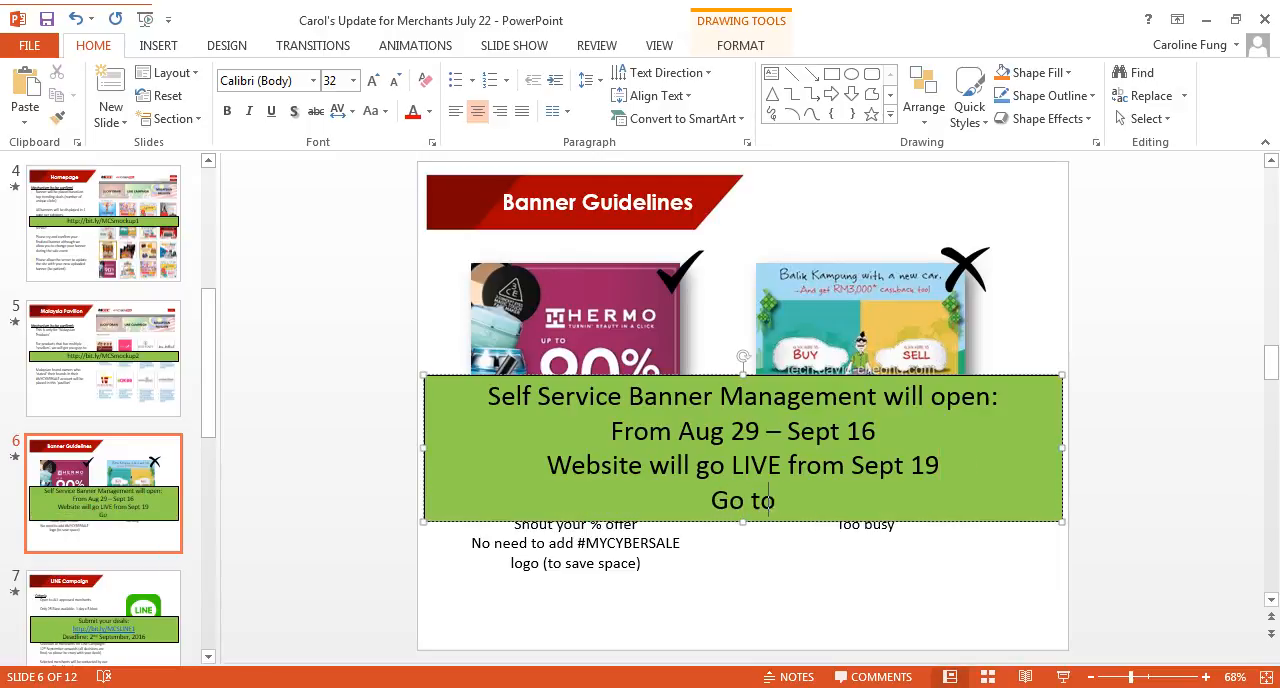
text(www.can)
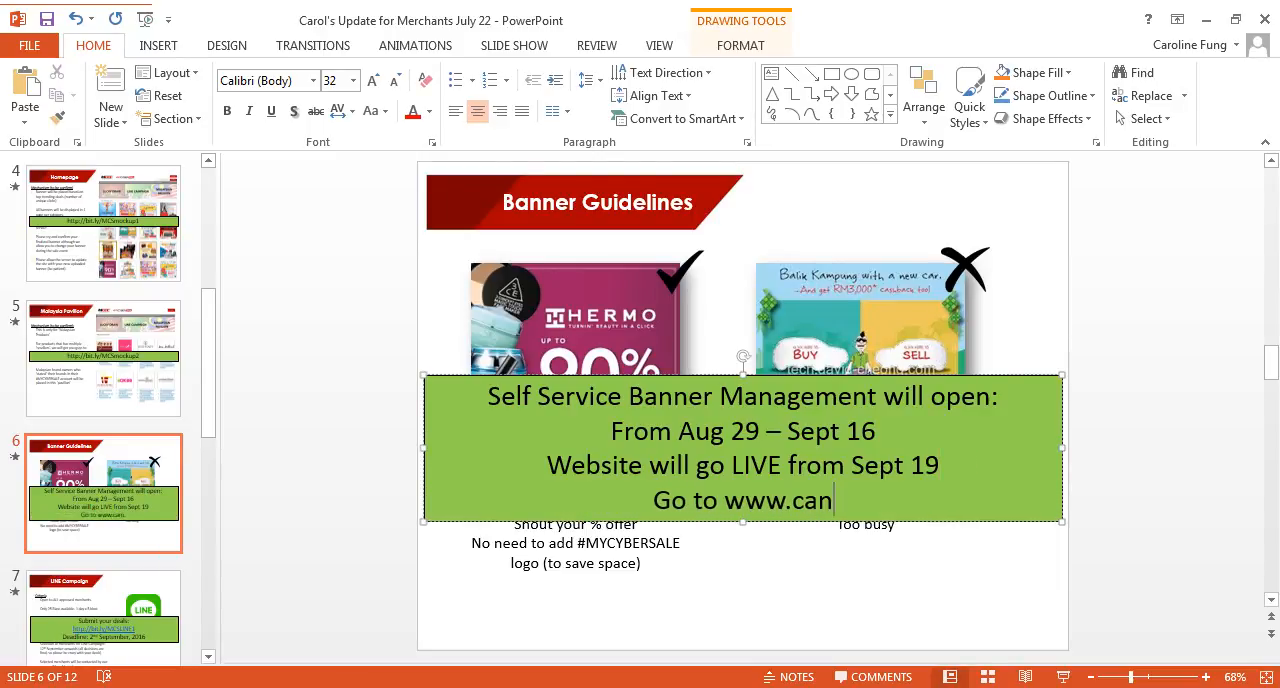